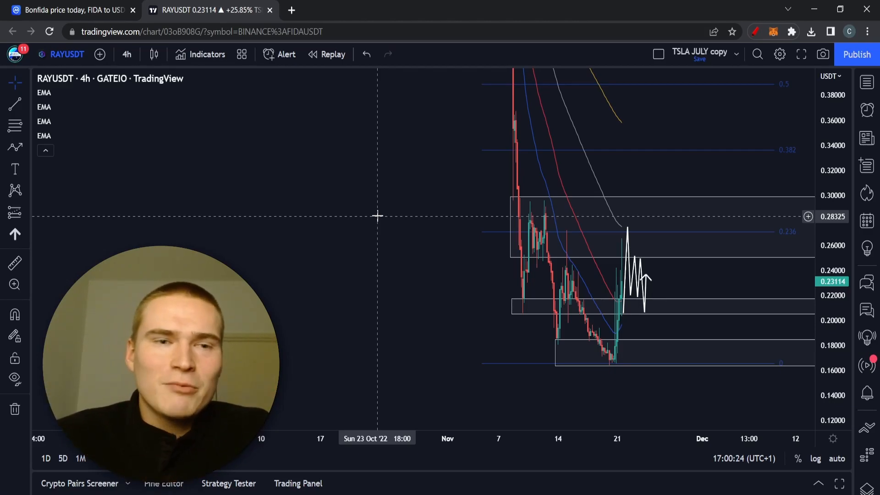
Search CoinMarketCap for "rayd" and open the Raydium (RAY) price page.
{"action": "left_click", "coordinate": [72, 10]}
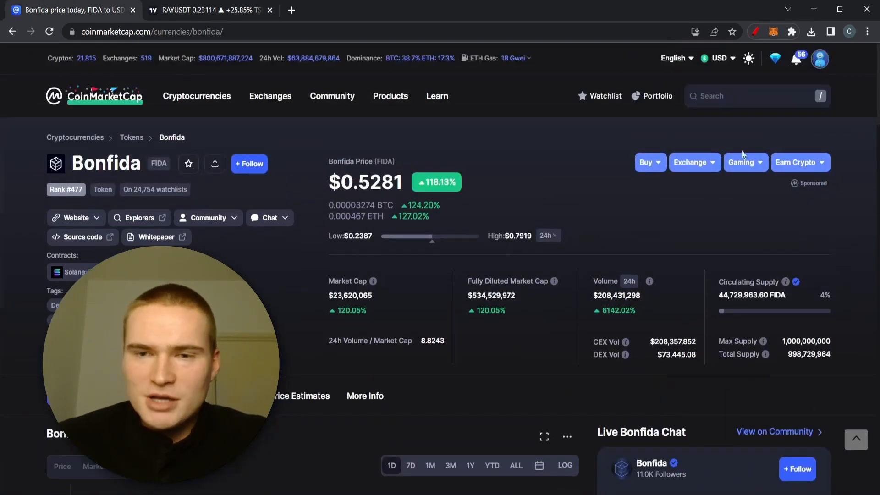
{"action": "type", "text": "rayd"}
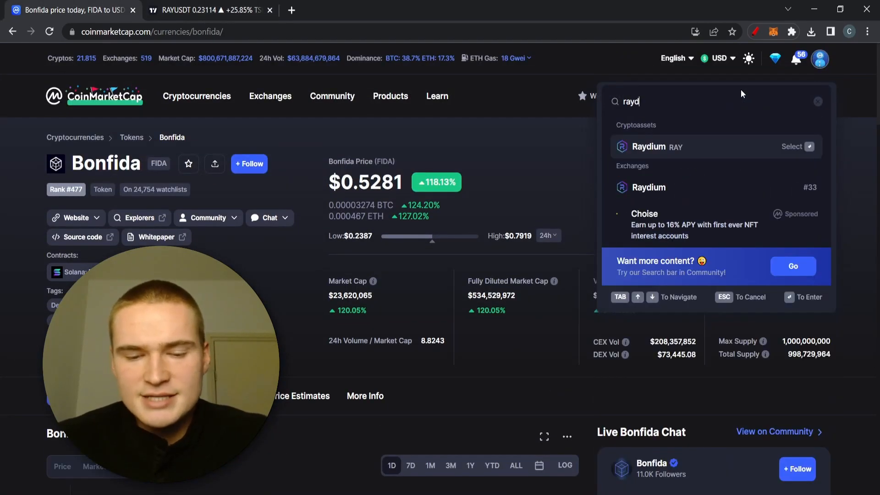
{"action": "left_click", "coordinate": [654, 146]}
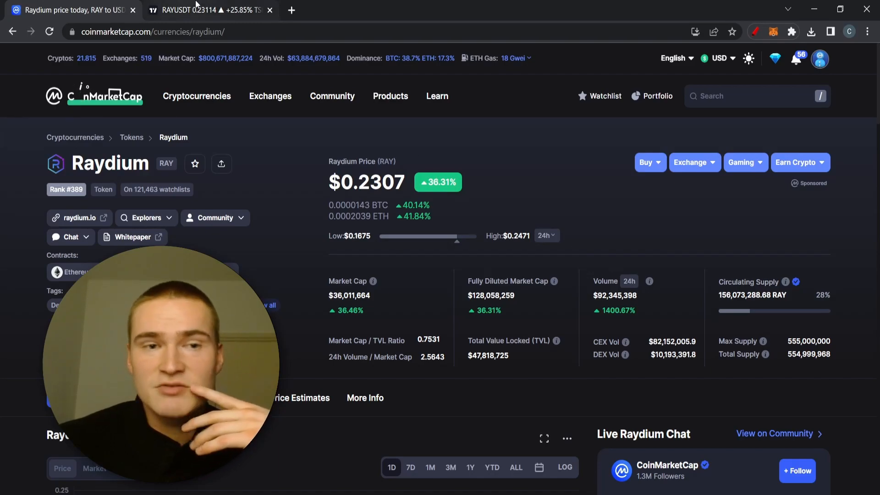
Glance at the RAYUSDT chart, then browse the Raydium price chart and stats.
{"action": "left_click", "coordinate": [208, 10]}
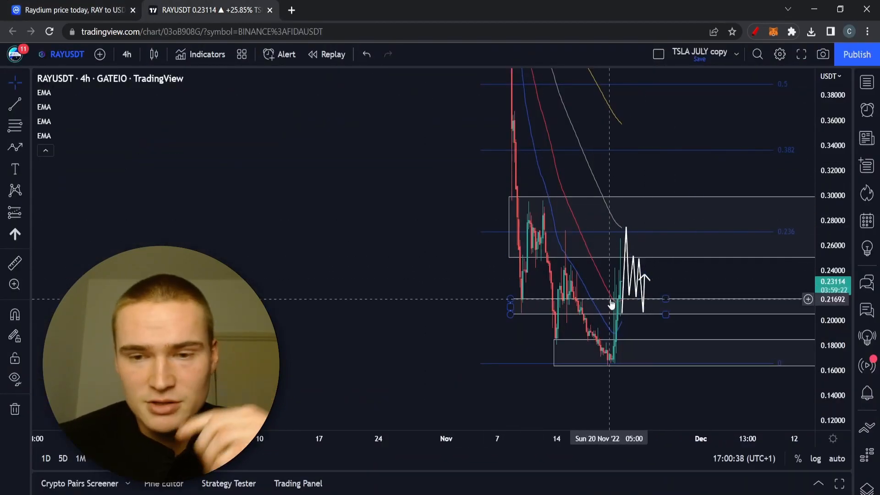
{"action": "left_click", "coordinate": [67, 10]}
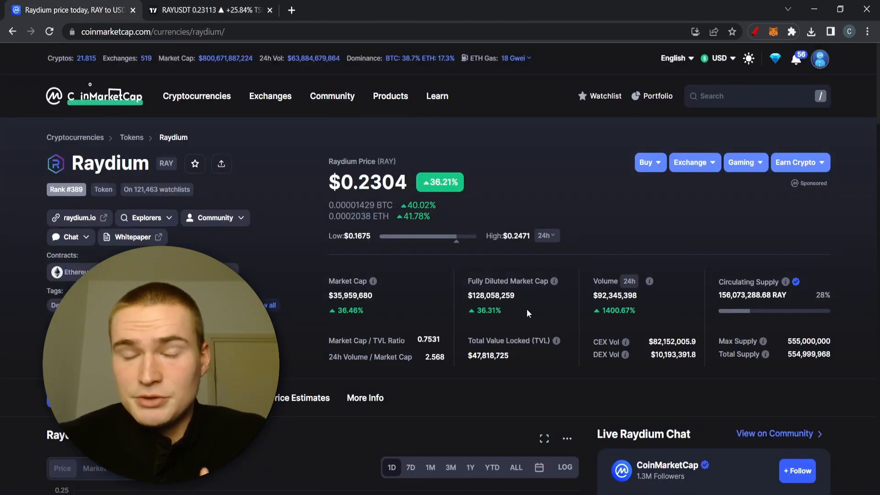
{"action": "scroll", "scroll_direction": "down", "scroll_amount": 3}
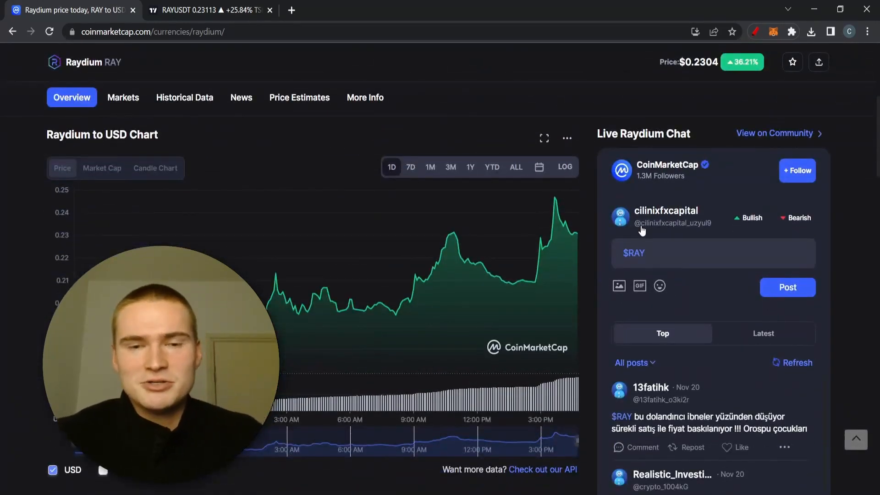
{"action": "scroll", "scroll_direction": "up", "scroll_amount": 3}
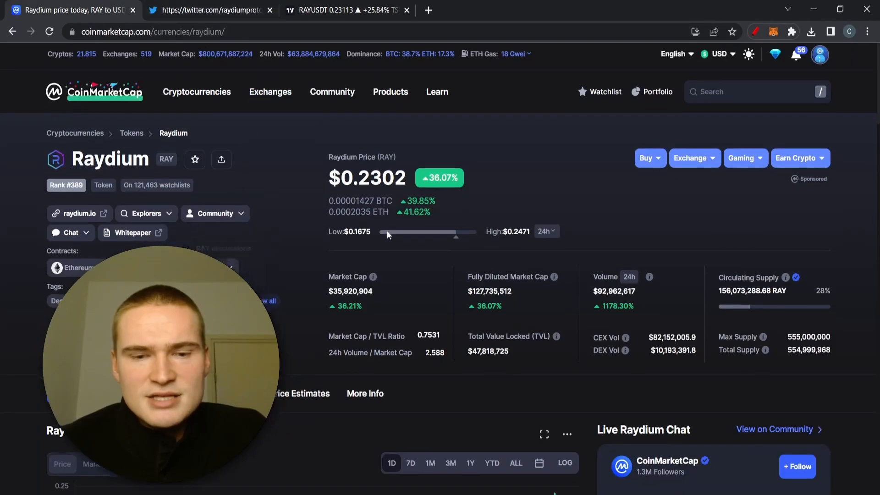
{"action": "scroll", "scroll_direction": "down", "scroll_amount": 3}
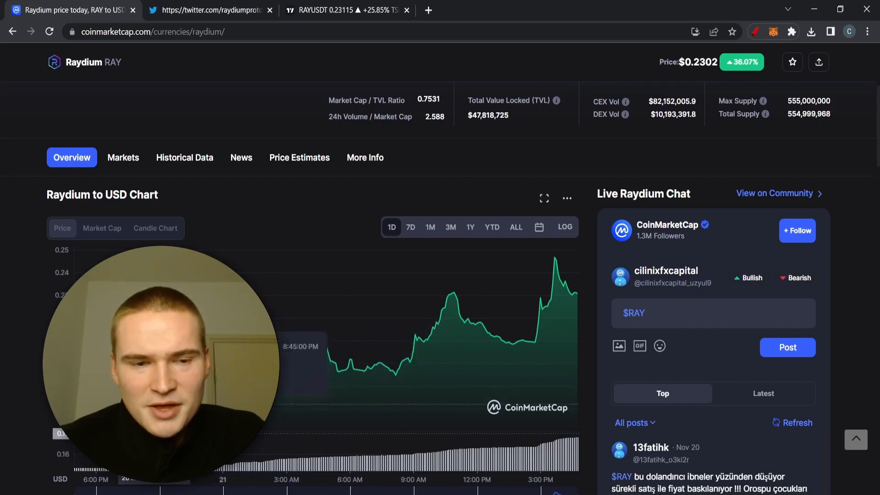
{"action": "mouse_move", "coordinate": [545, 331]}
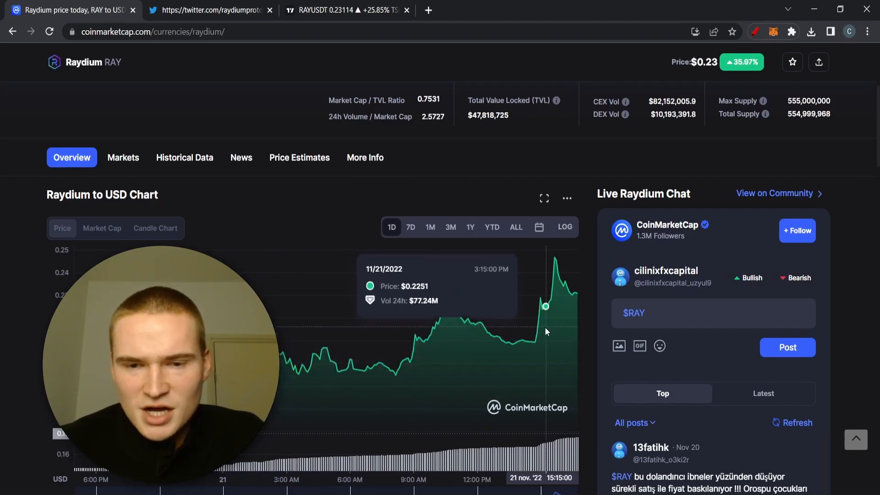
{"action": "mouse_move", "coordinate": [554, 337]}
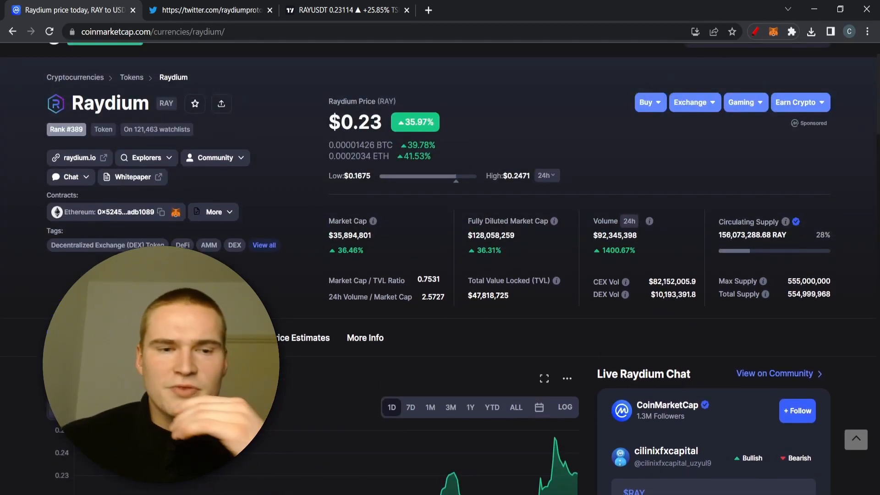
View Raydium's Markets list of RAY trading pairs, then return to the overview.
{"action": "left_click", "coordinate": [123, 96]}
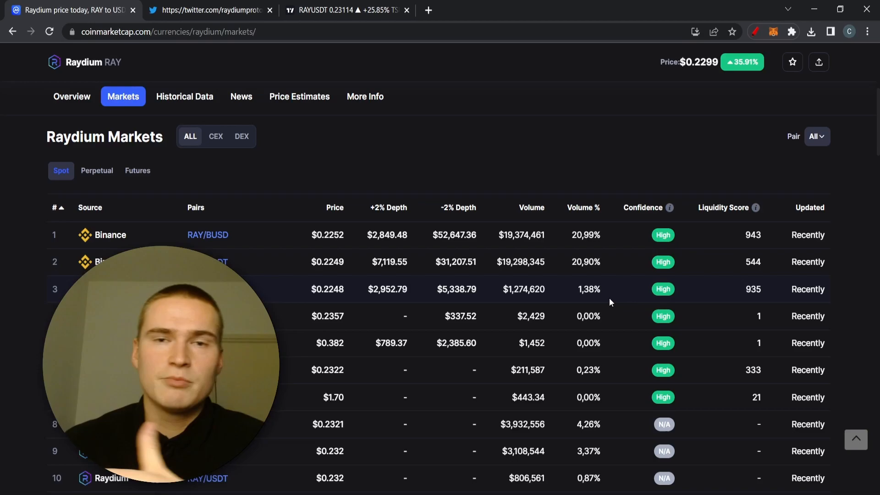
{"action": "left_click", "coordinate": [583, 207]}
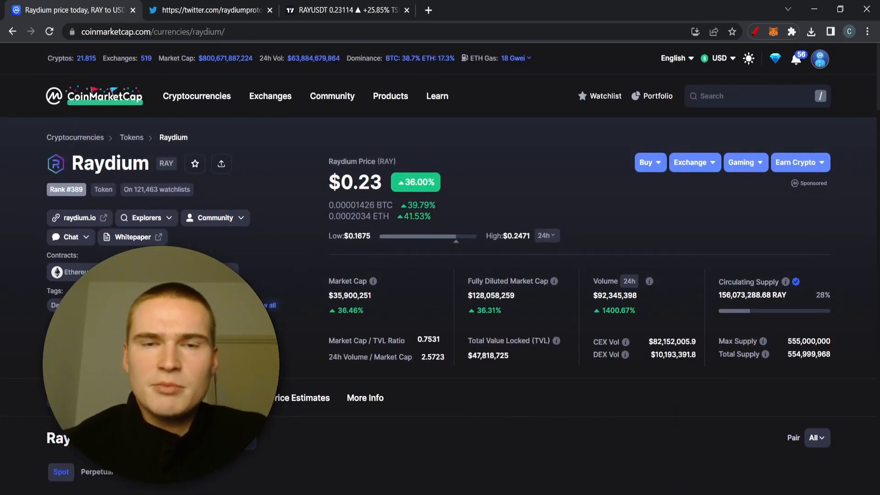
Scroll the Raydium overview and switch to Raydium's Twitter profile.
{"action": "scroll", "scroll_direction": "down", "scroll_amount": 3}
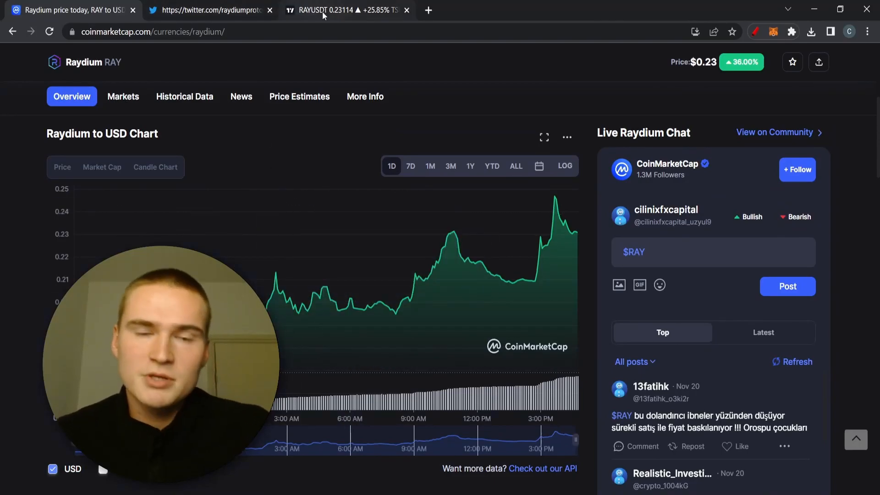
{"action": "left_click", "coordinate": [347, 10]}
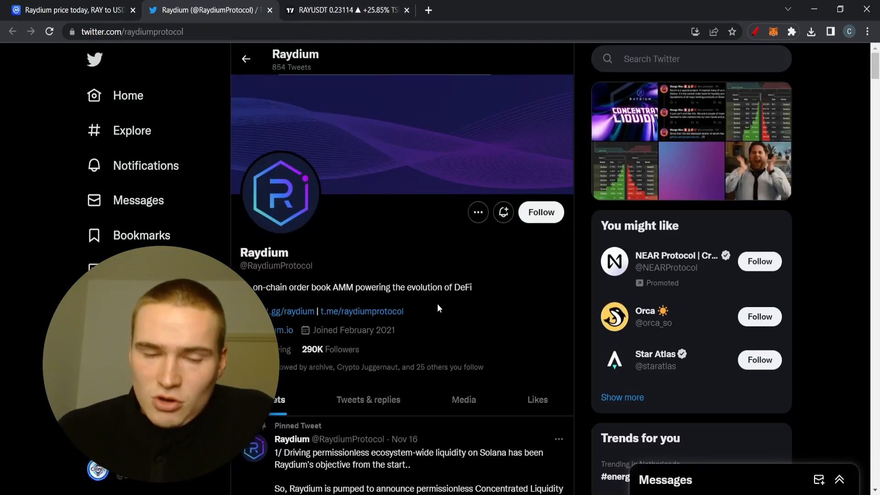
Scroll through Raydium's pinned concentrated liquidity announcement thread.
{"action": "scroll", "scroll_direction": "down", "scroll_amount": 3}
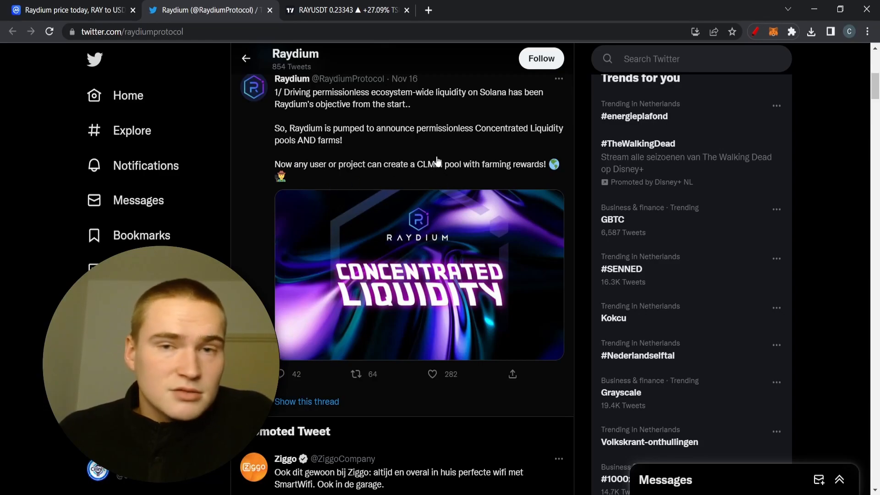
{"action": "scroll", "scroll_direction": "down", "scroll_amount": 3}
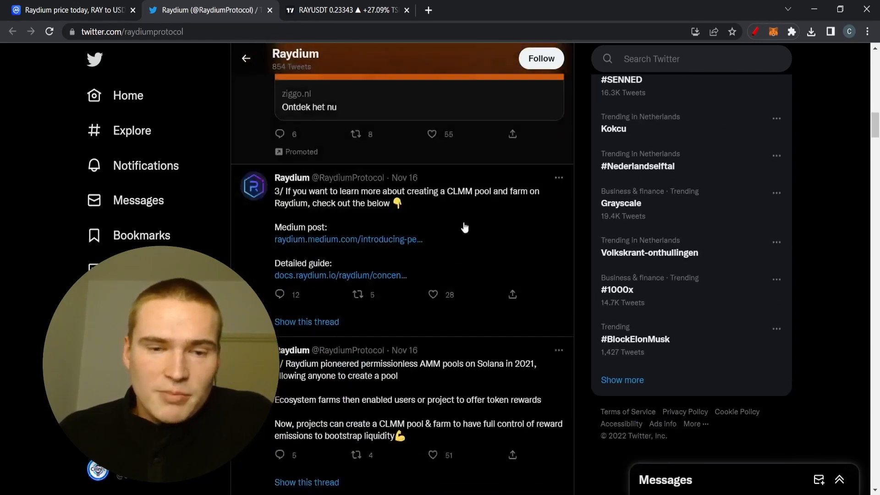
{"action": "scroll", "scroll_direction": "down", "scroll_amount": 3}
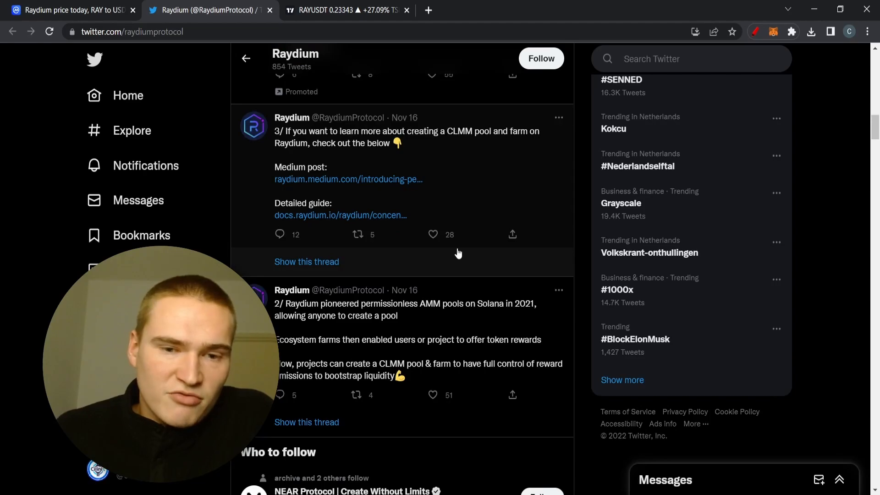
{"action": "scroll", "scroll_direction": "down", "scroll_amount": 3}
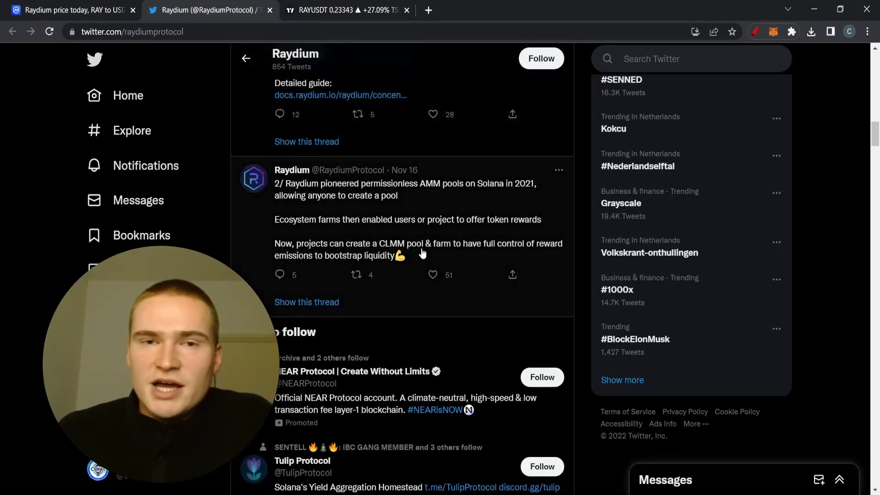
{"action": "scroll", "scroll_direction": "down", "scroll_amount": 3}
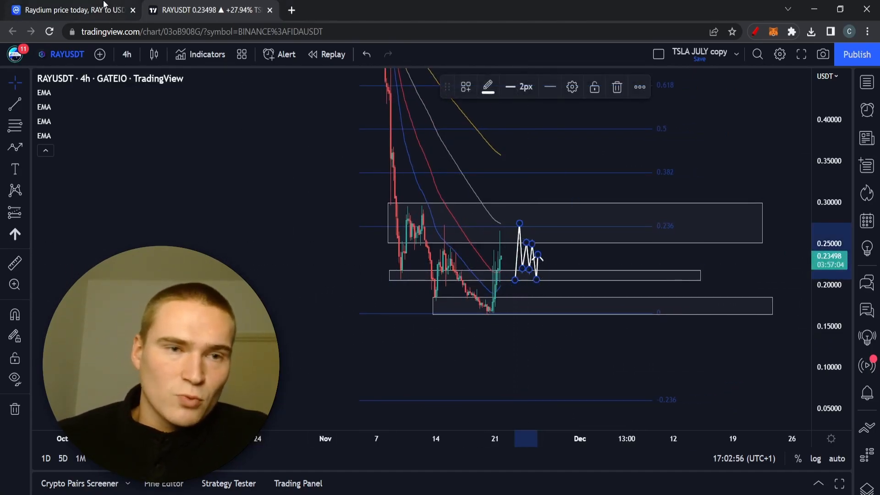
Briefly check the Raydium price page, then return to the RAYUSDT chart.
{"action": "left_click", "coordinate": [67, 10]}
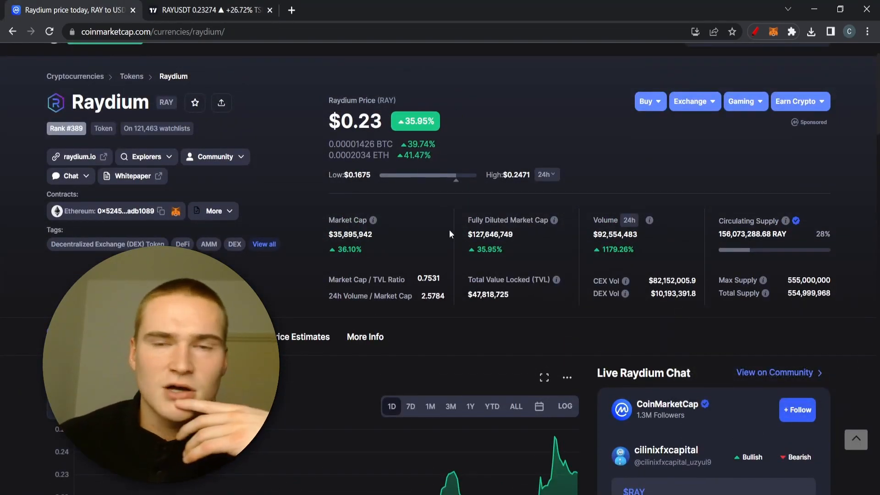
{"action": "left_click", "coordinate": [207, 10]}
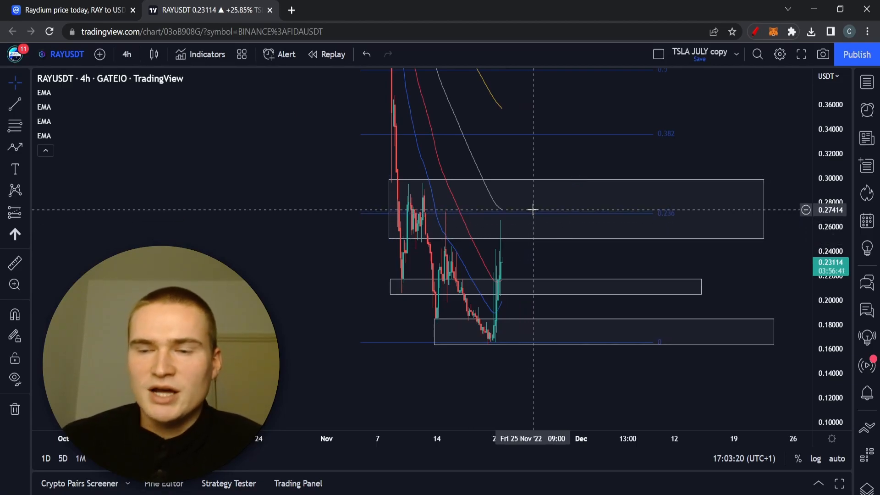
{"action": "mouse_move", "coordinate": [137, 181]}
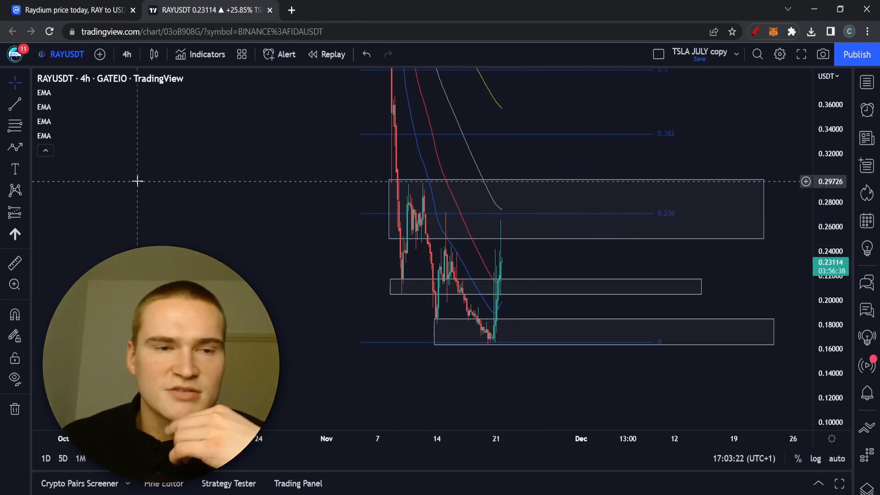
{"action": "mouse_move", "coordinate": [572, 221]}
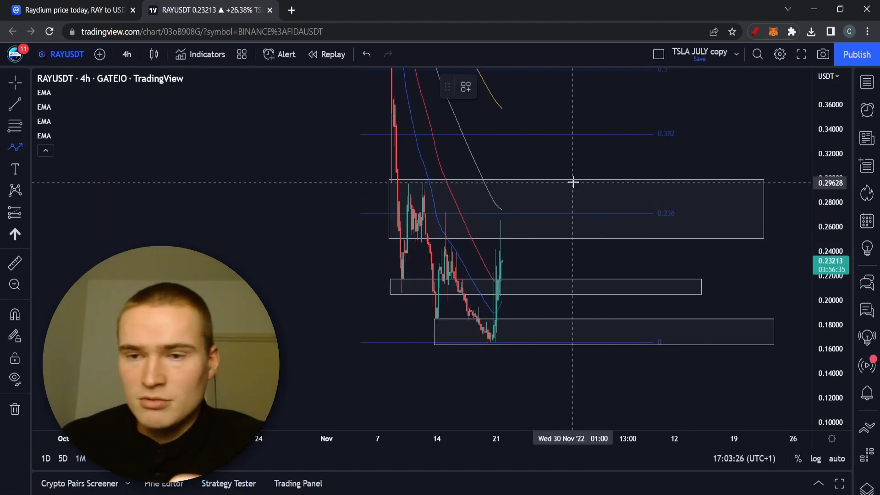
{"action": "mouse_move", "coordinate": [540, 188]}
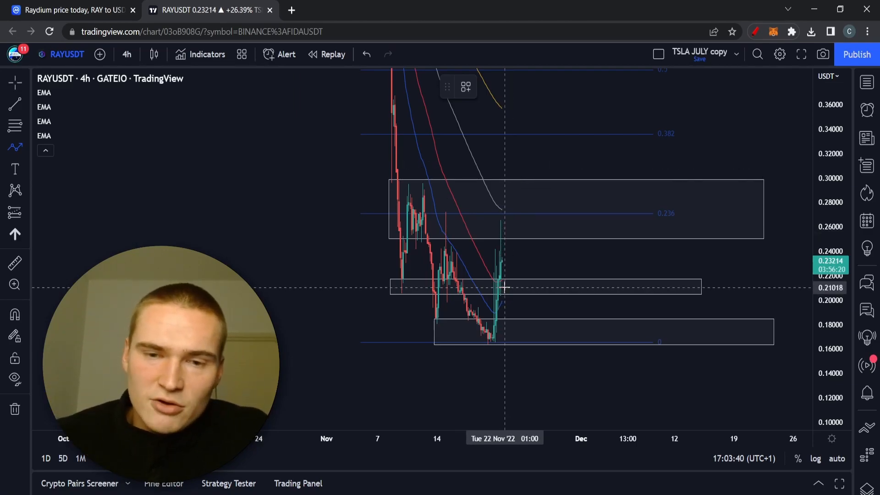
Draw a path rising from the middle zone to the upper zone's bottom.
{"action": "left_click_drag", "start_coordinate": [506, 283], "coordinate": [508, 238]}
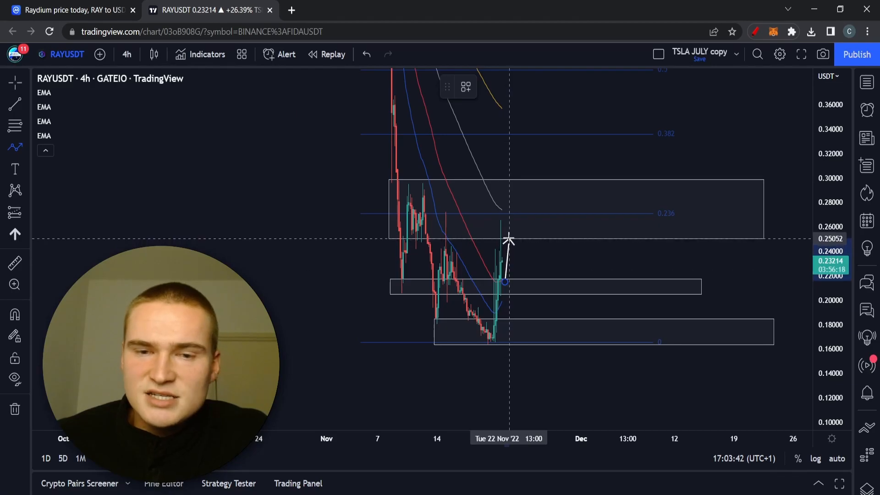